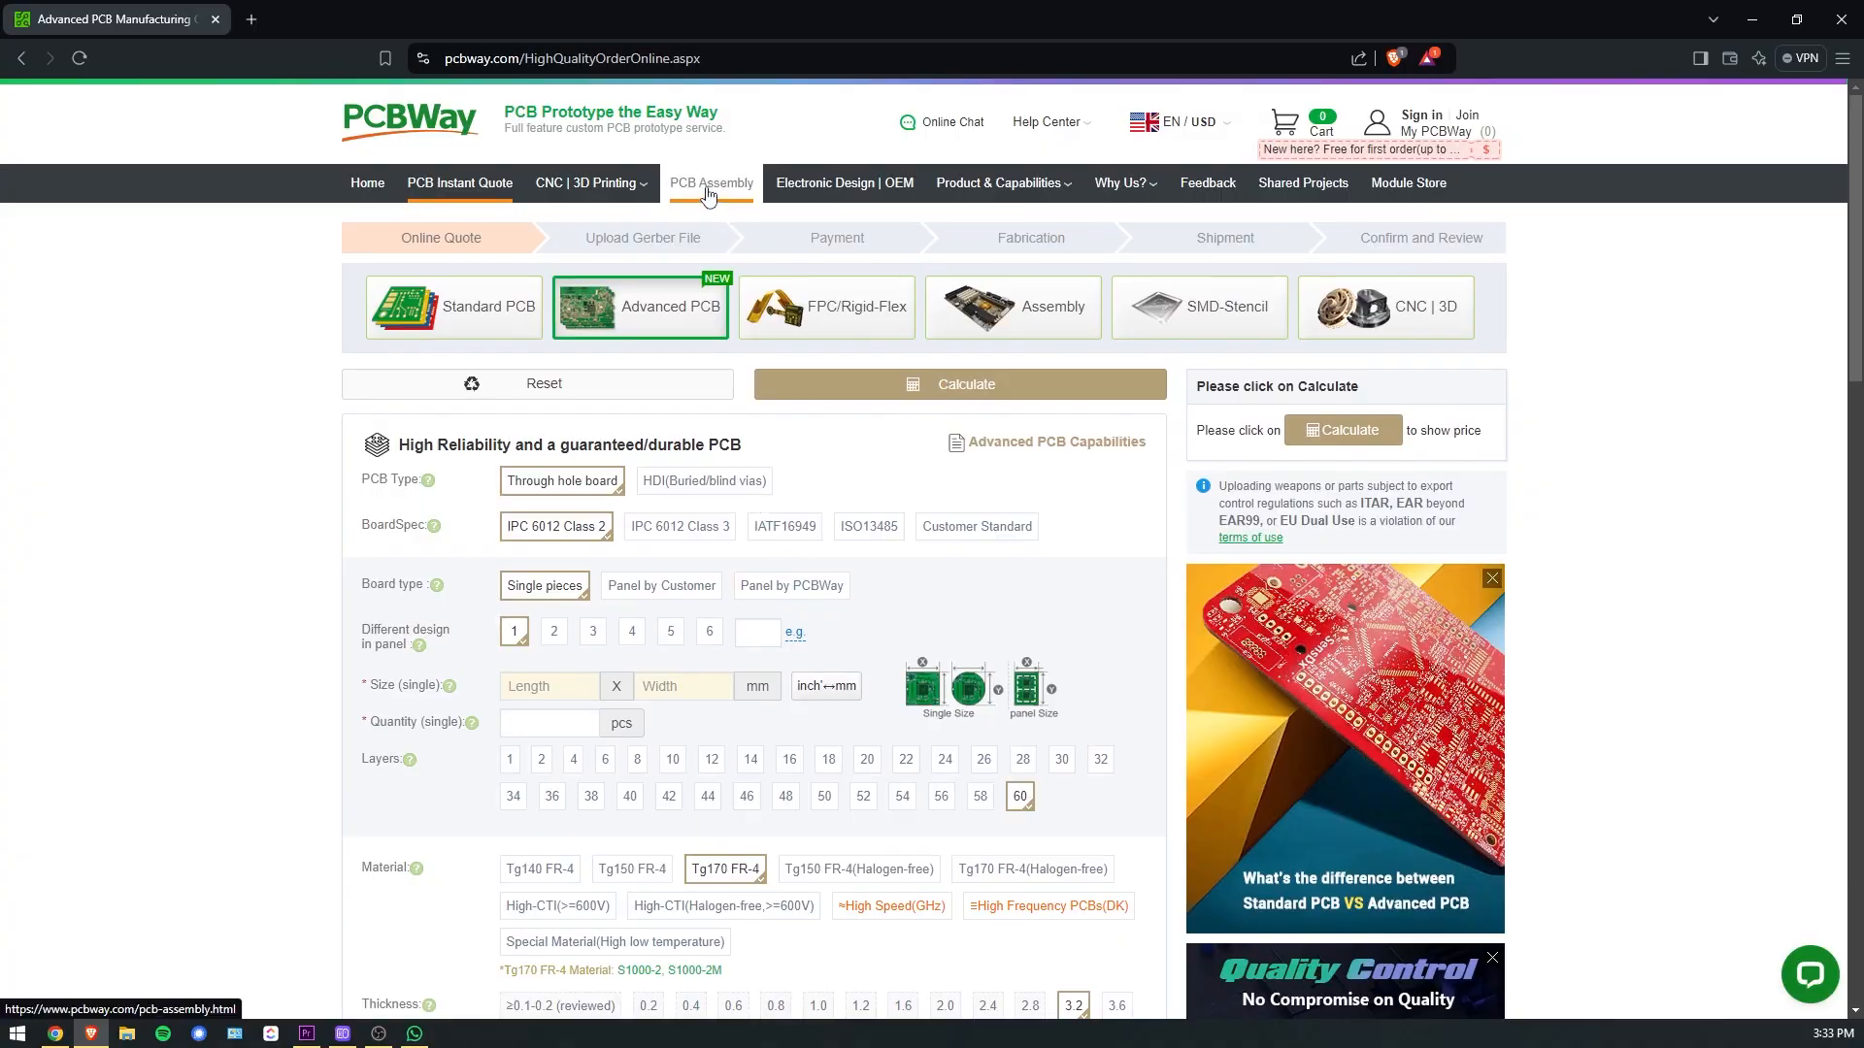
mouse_move(584, 183)
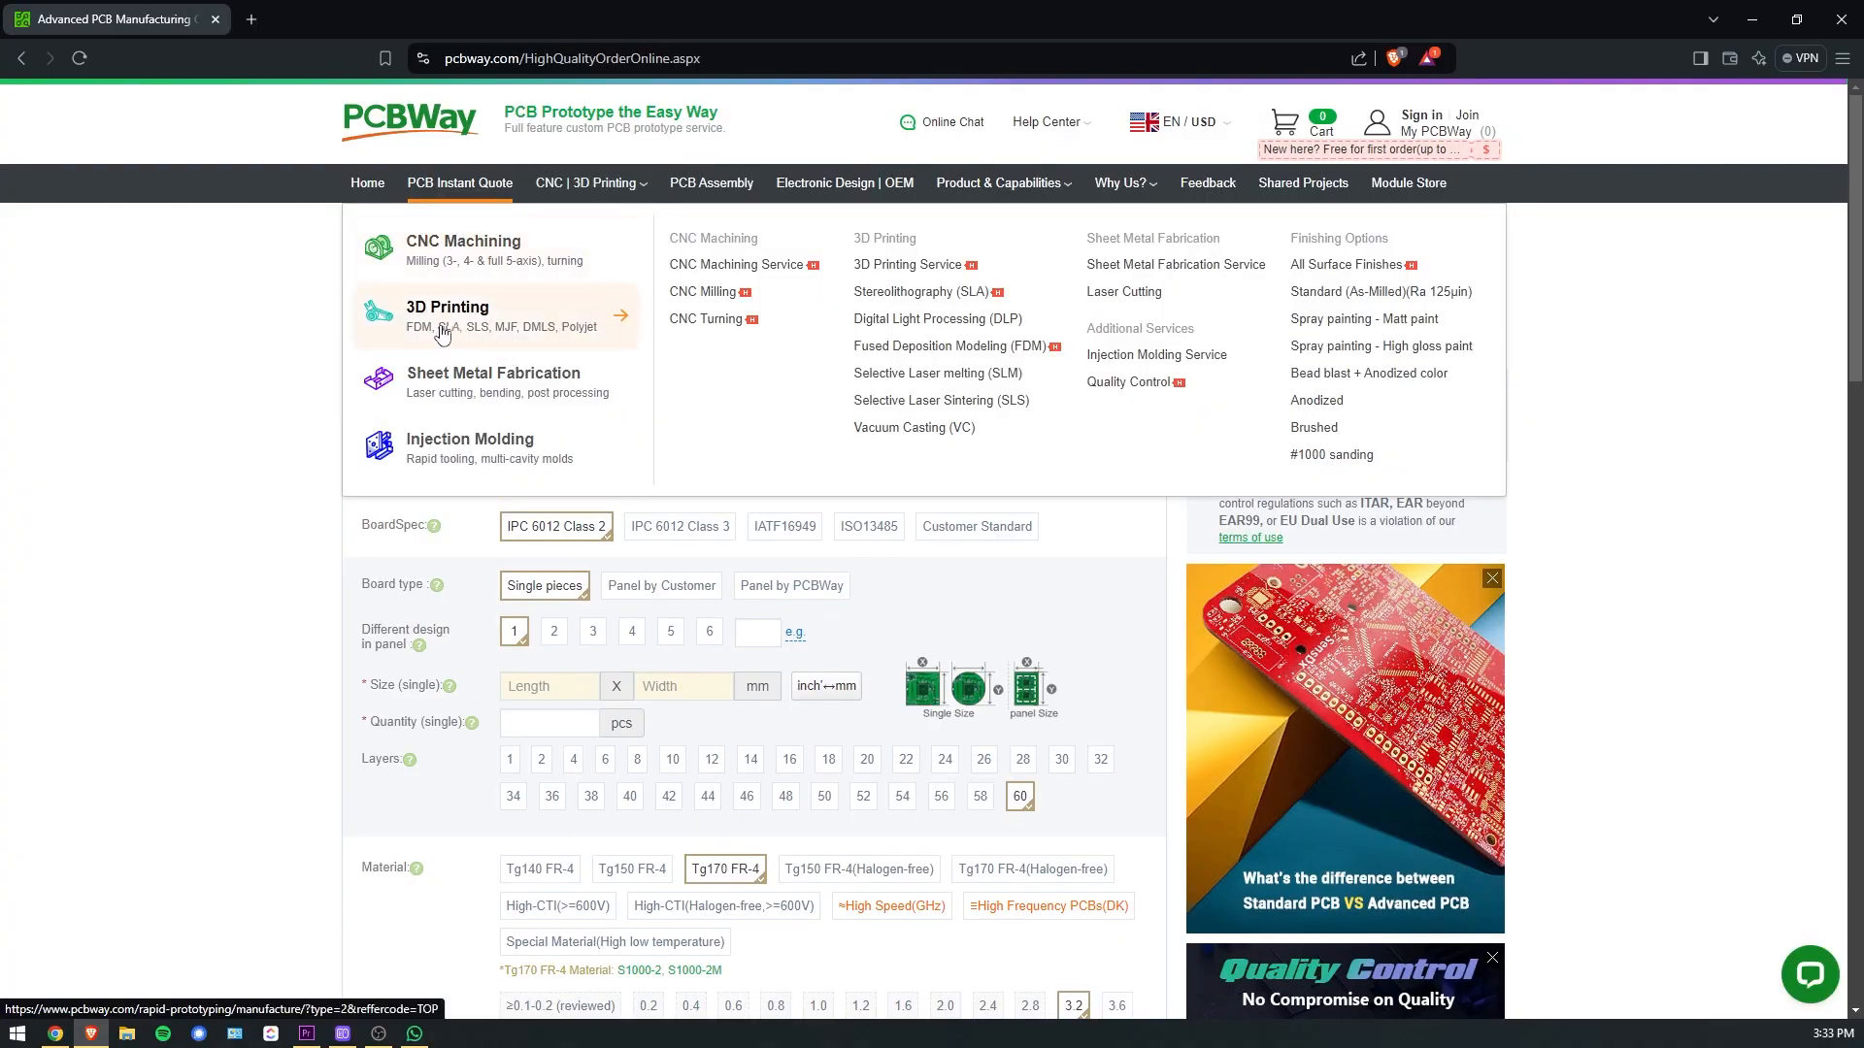
Upload the enclosure STL for a PCBWay 3D-printing quote in PETG, priced at $22.65.
left_click(446, 314)
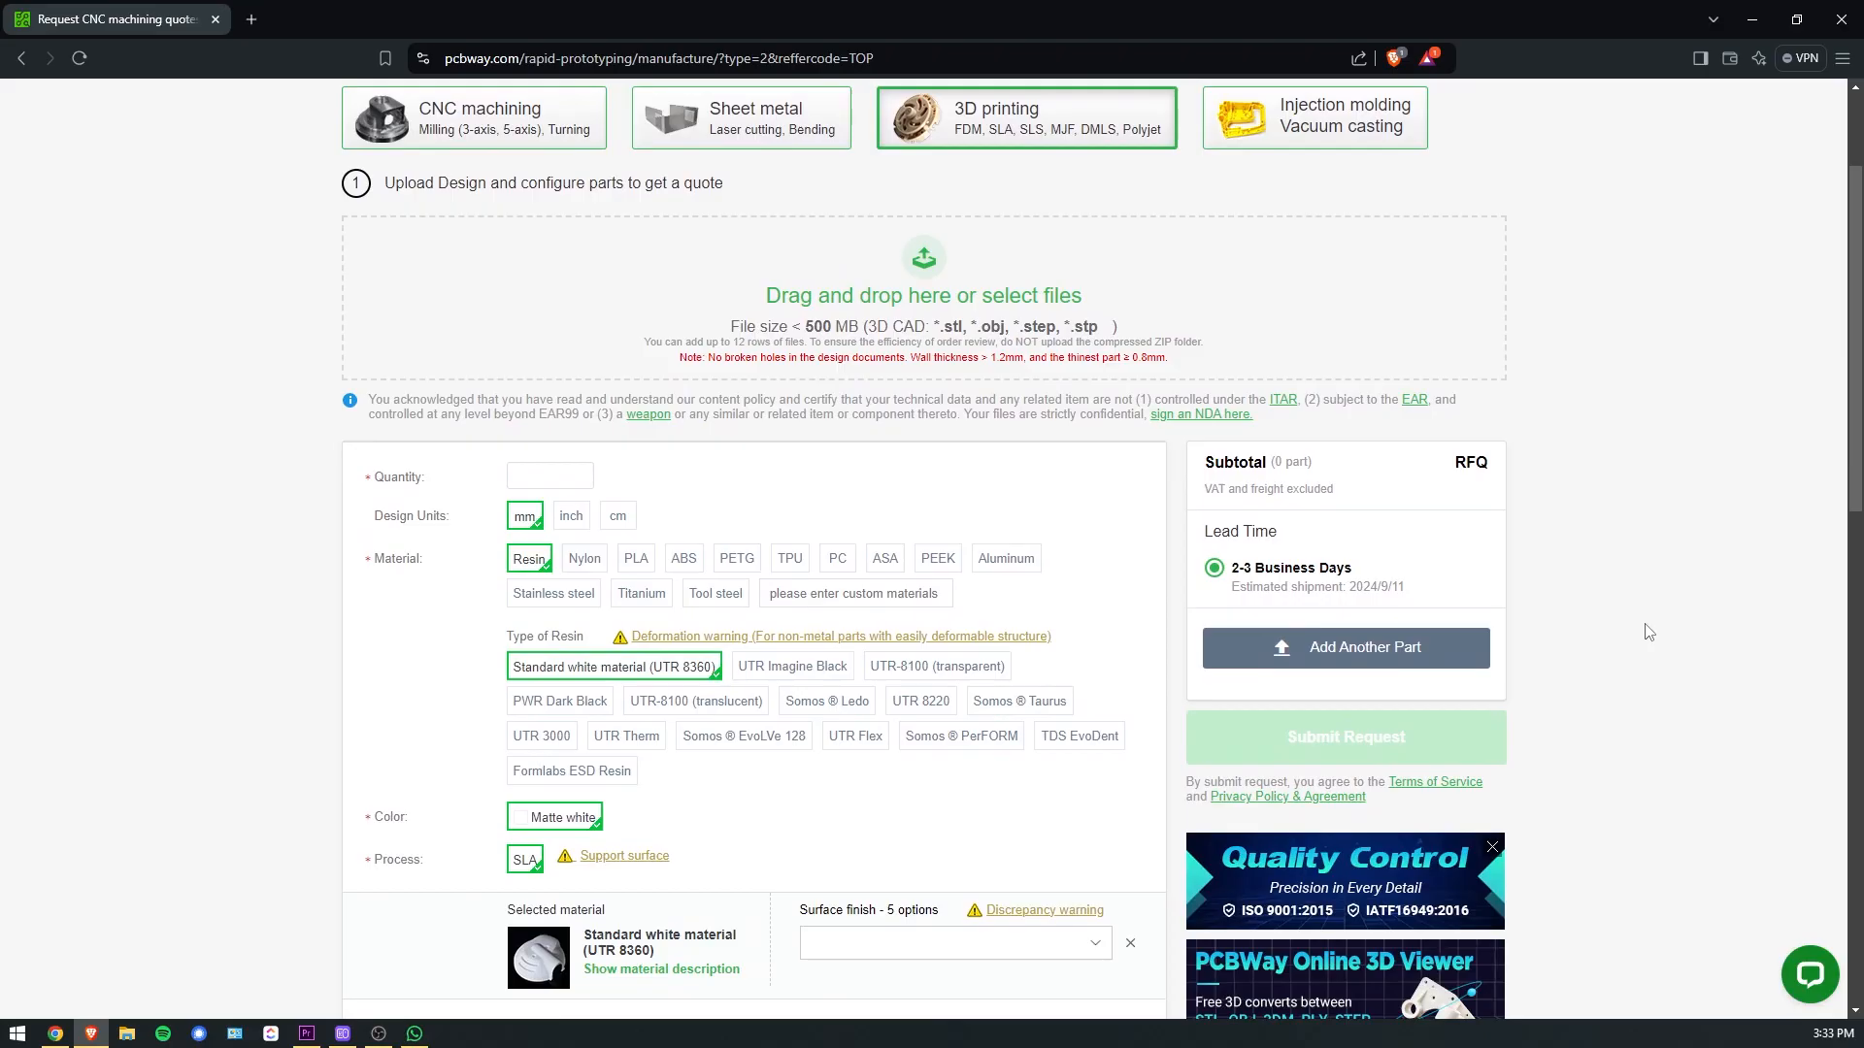
left_click(681, 557)
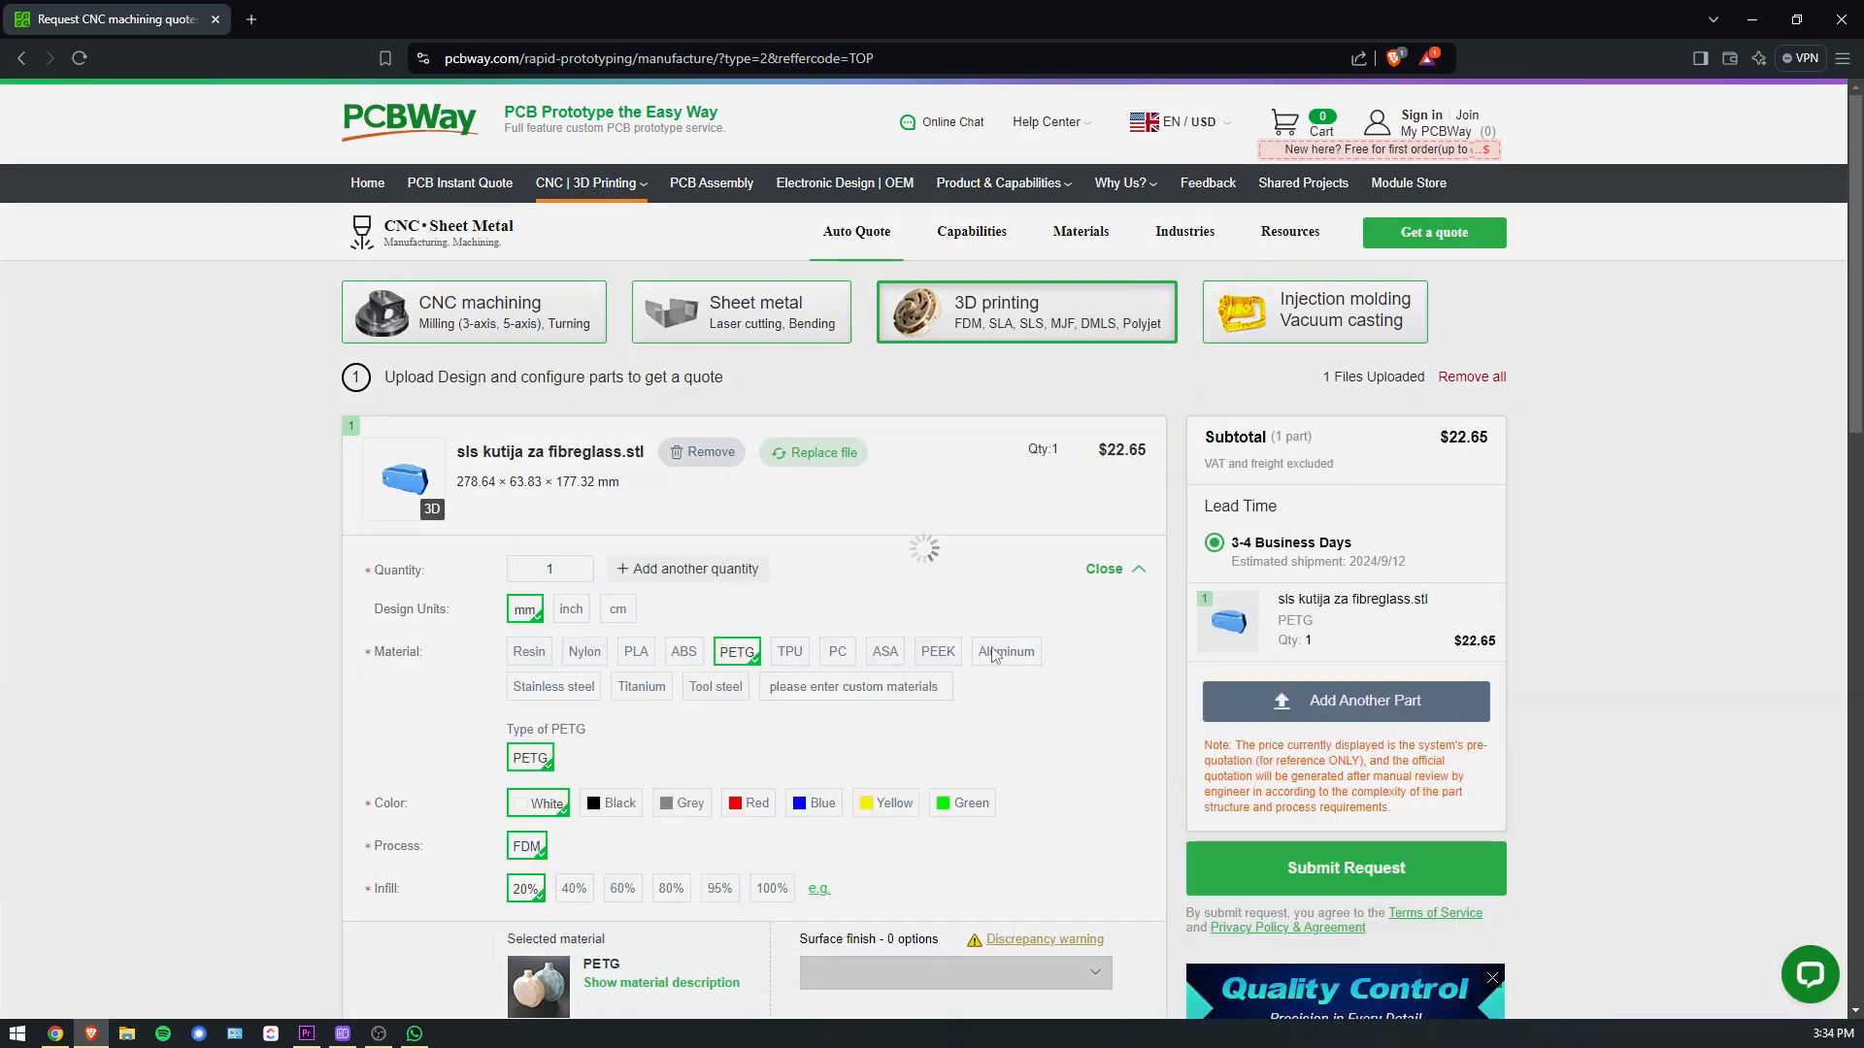
left_click(404, 480)
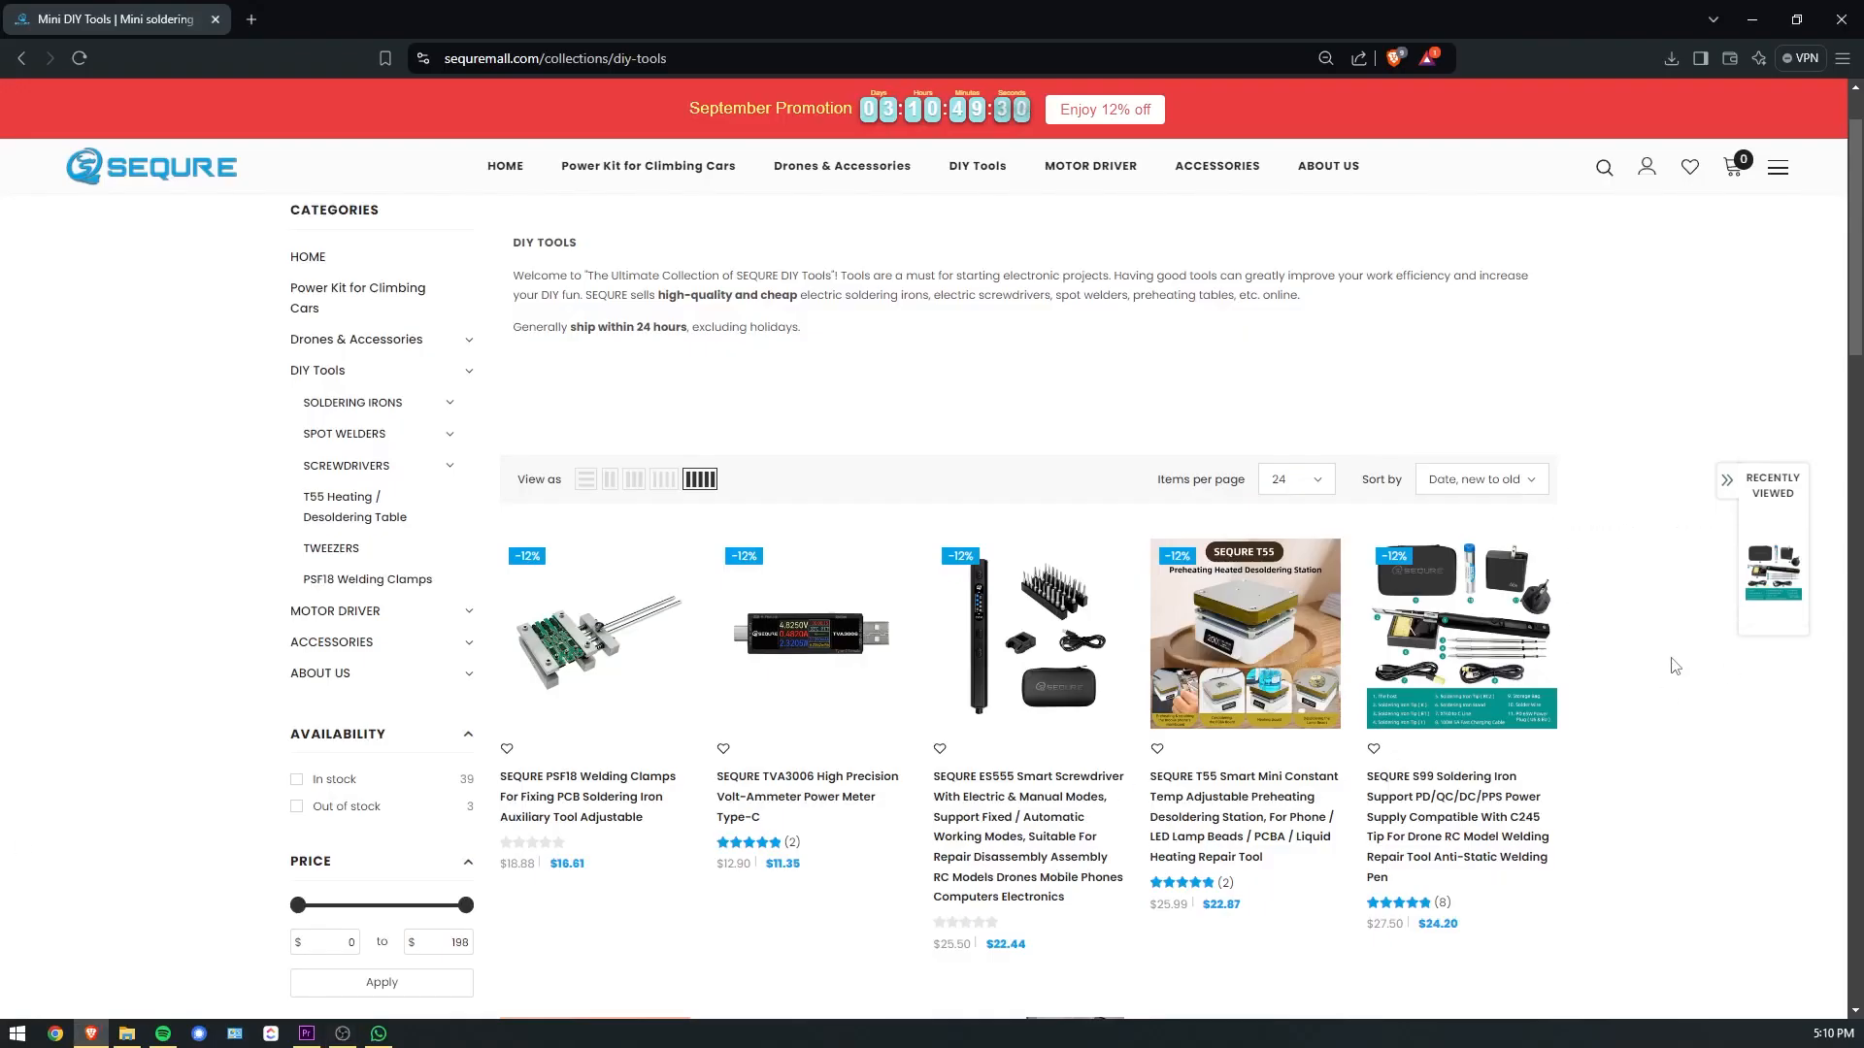
Bring up the SEQURE S99 soldering iron product from the DIY Tools catalogue.
scroll("down", 3)
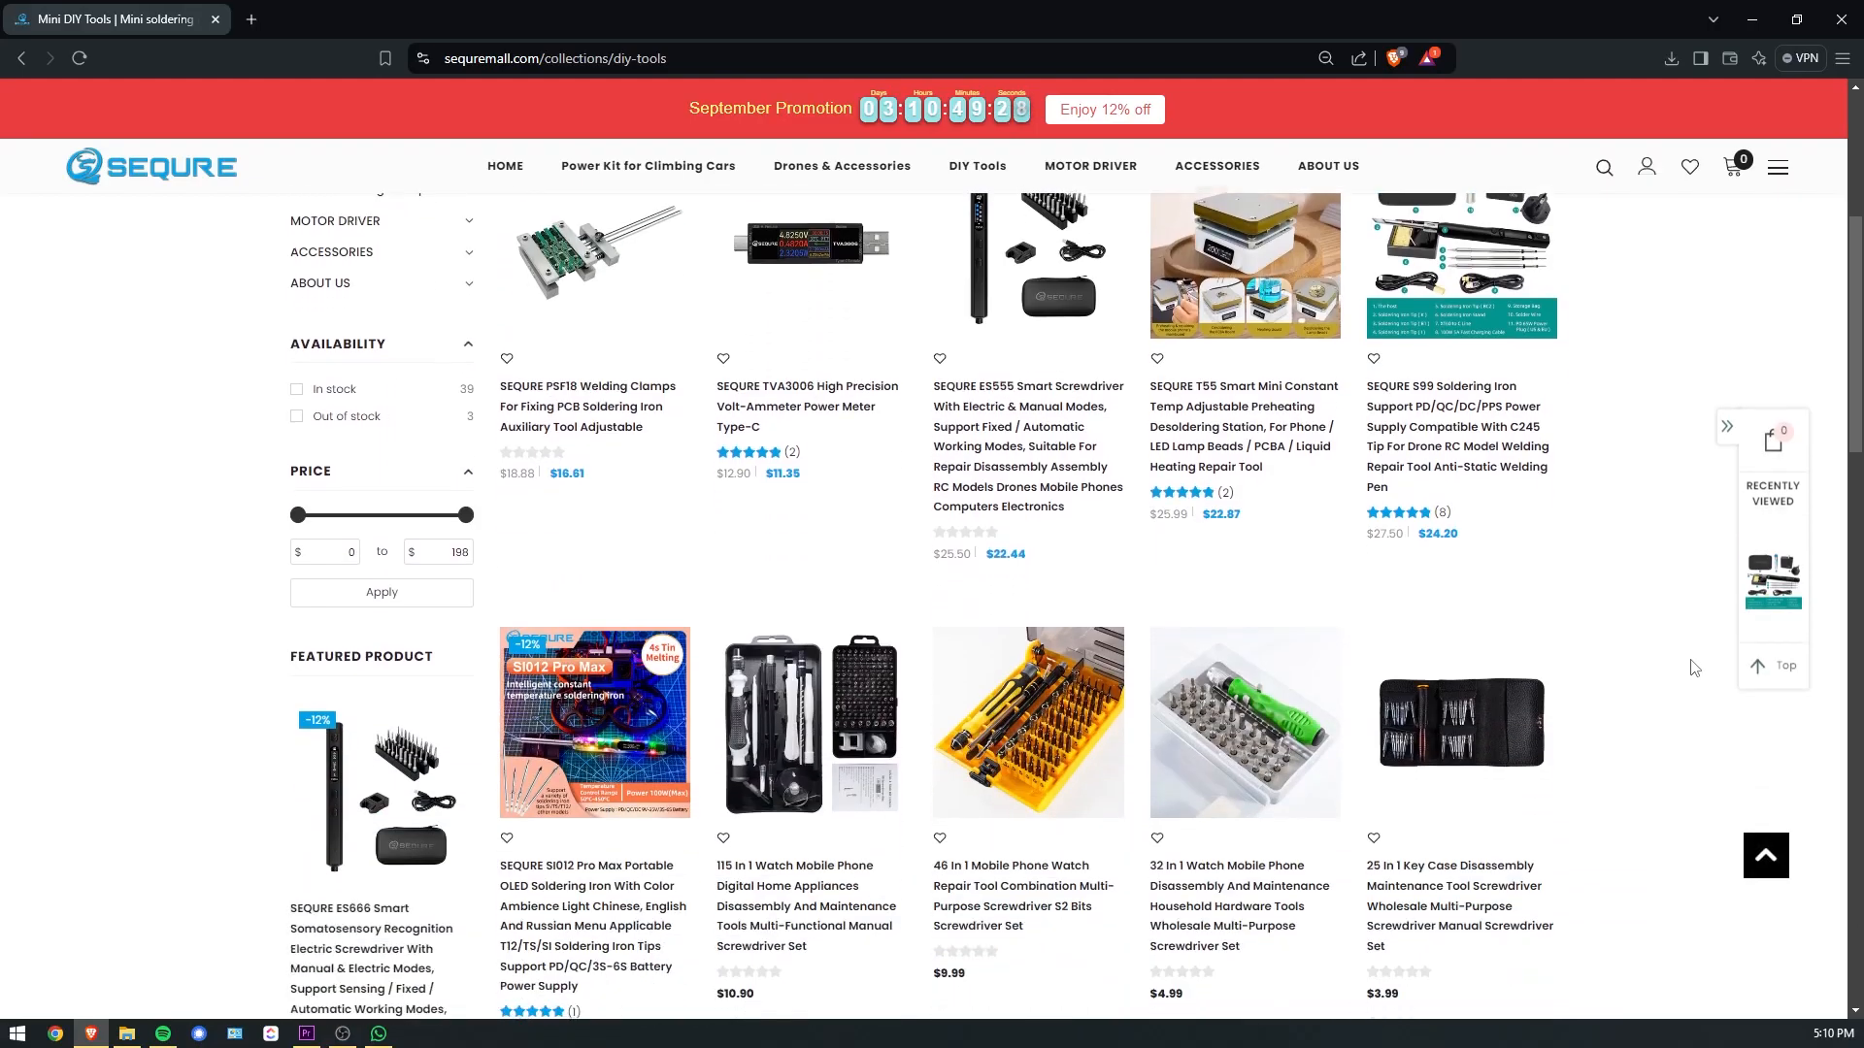
left_click(1438, 464)
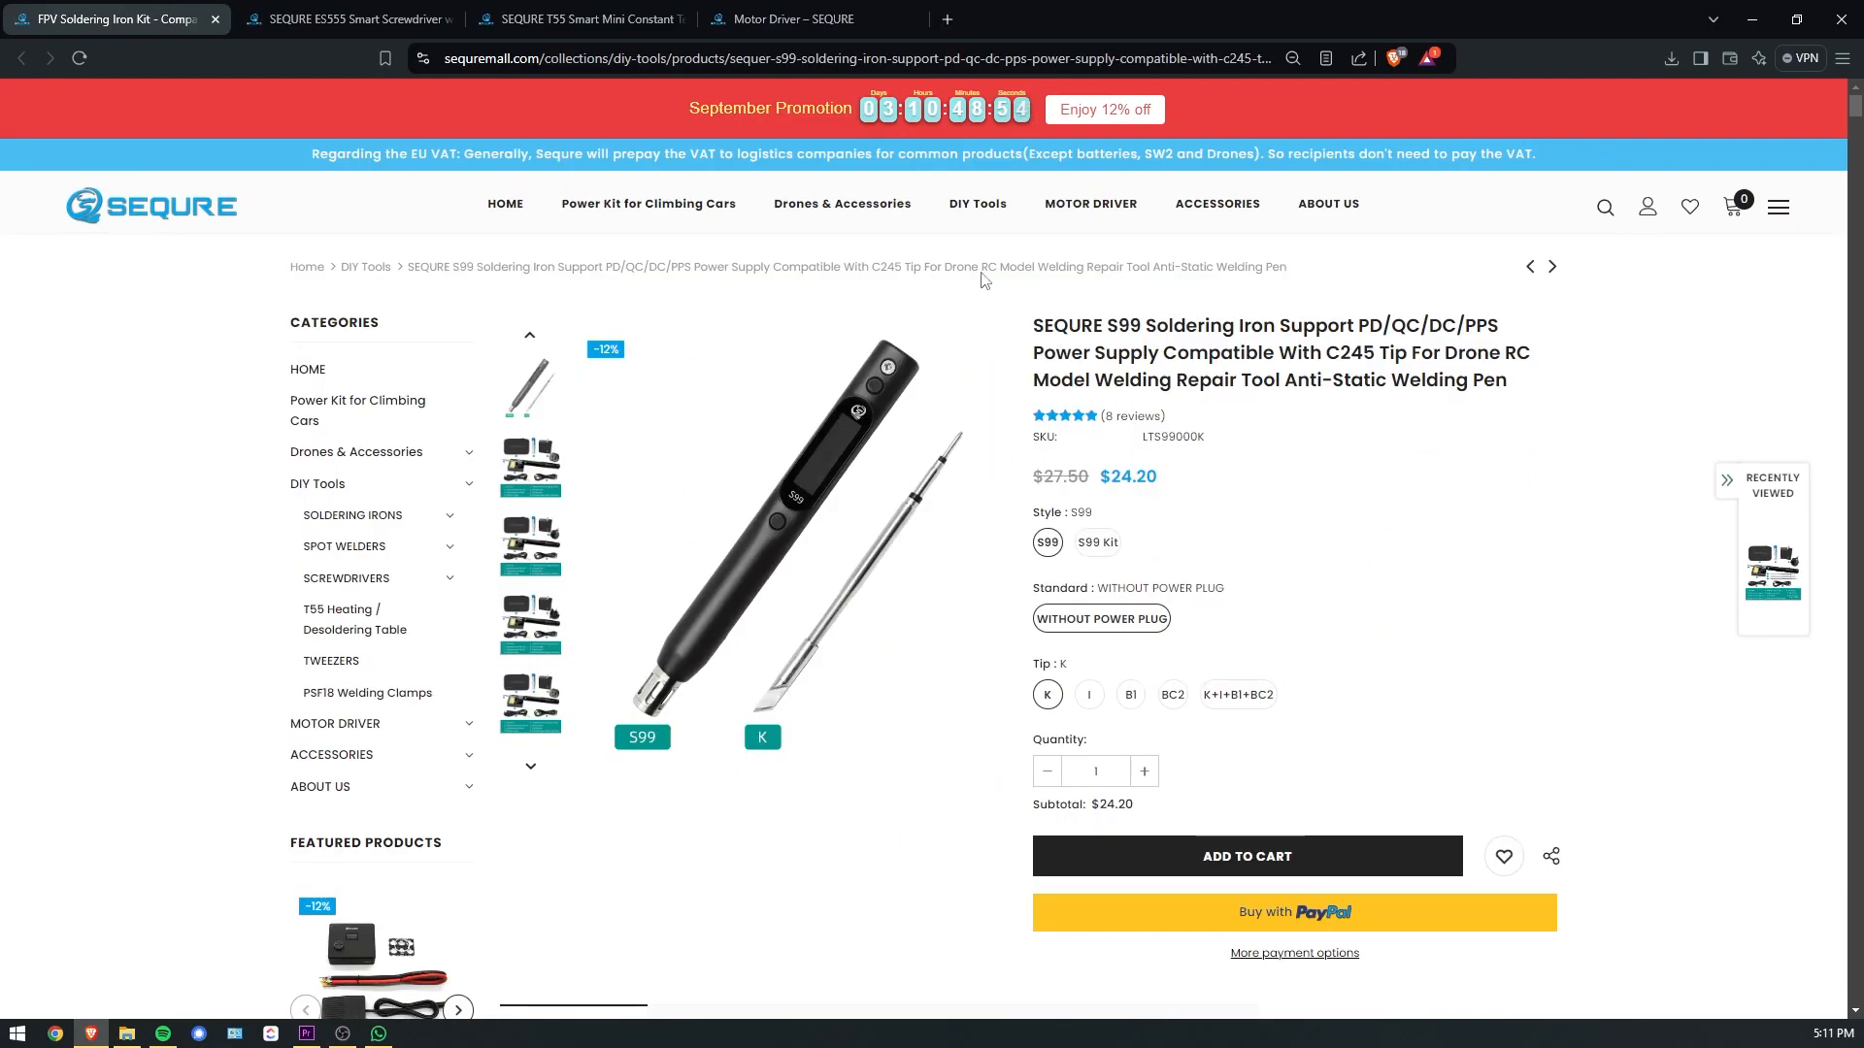
left_click(346, 19)
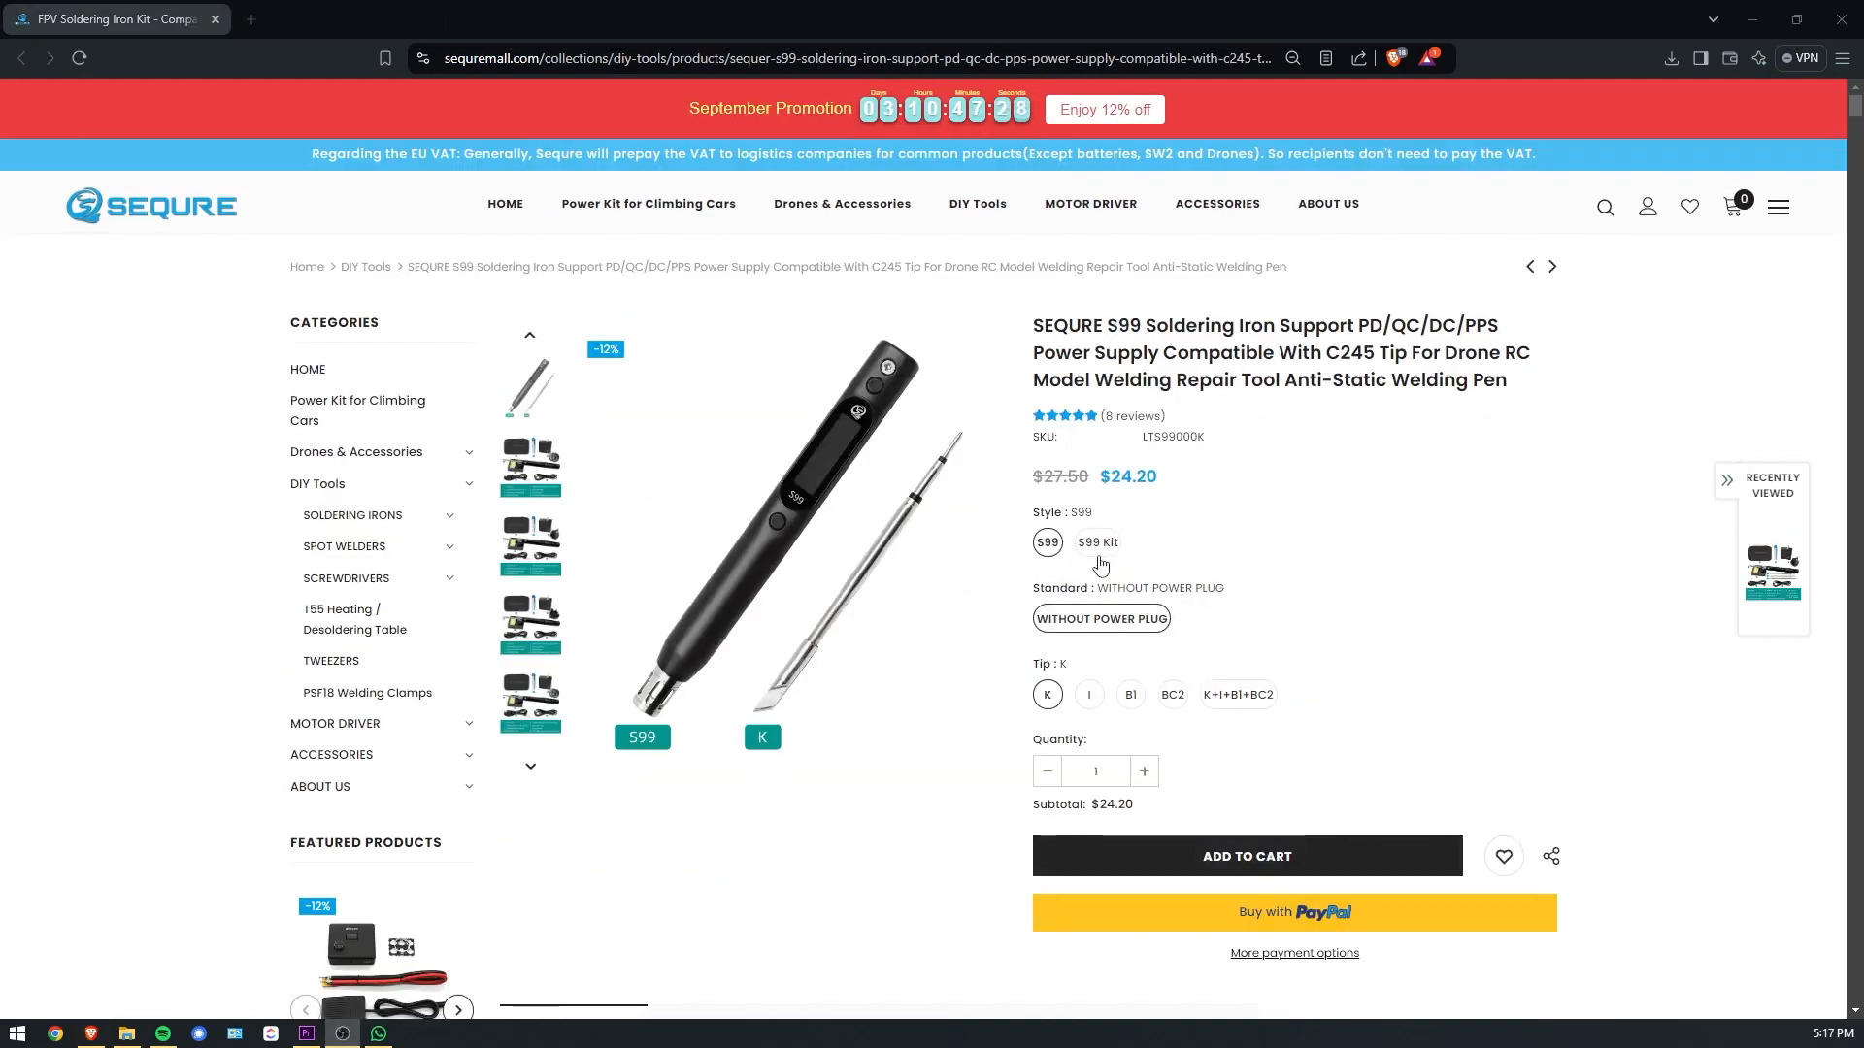
Configure the S99 as the full kit with US+UK plugs and B1 tip, at $45.32.
left_click(1095, 542)
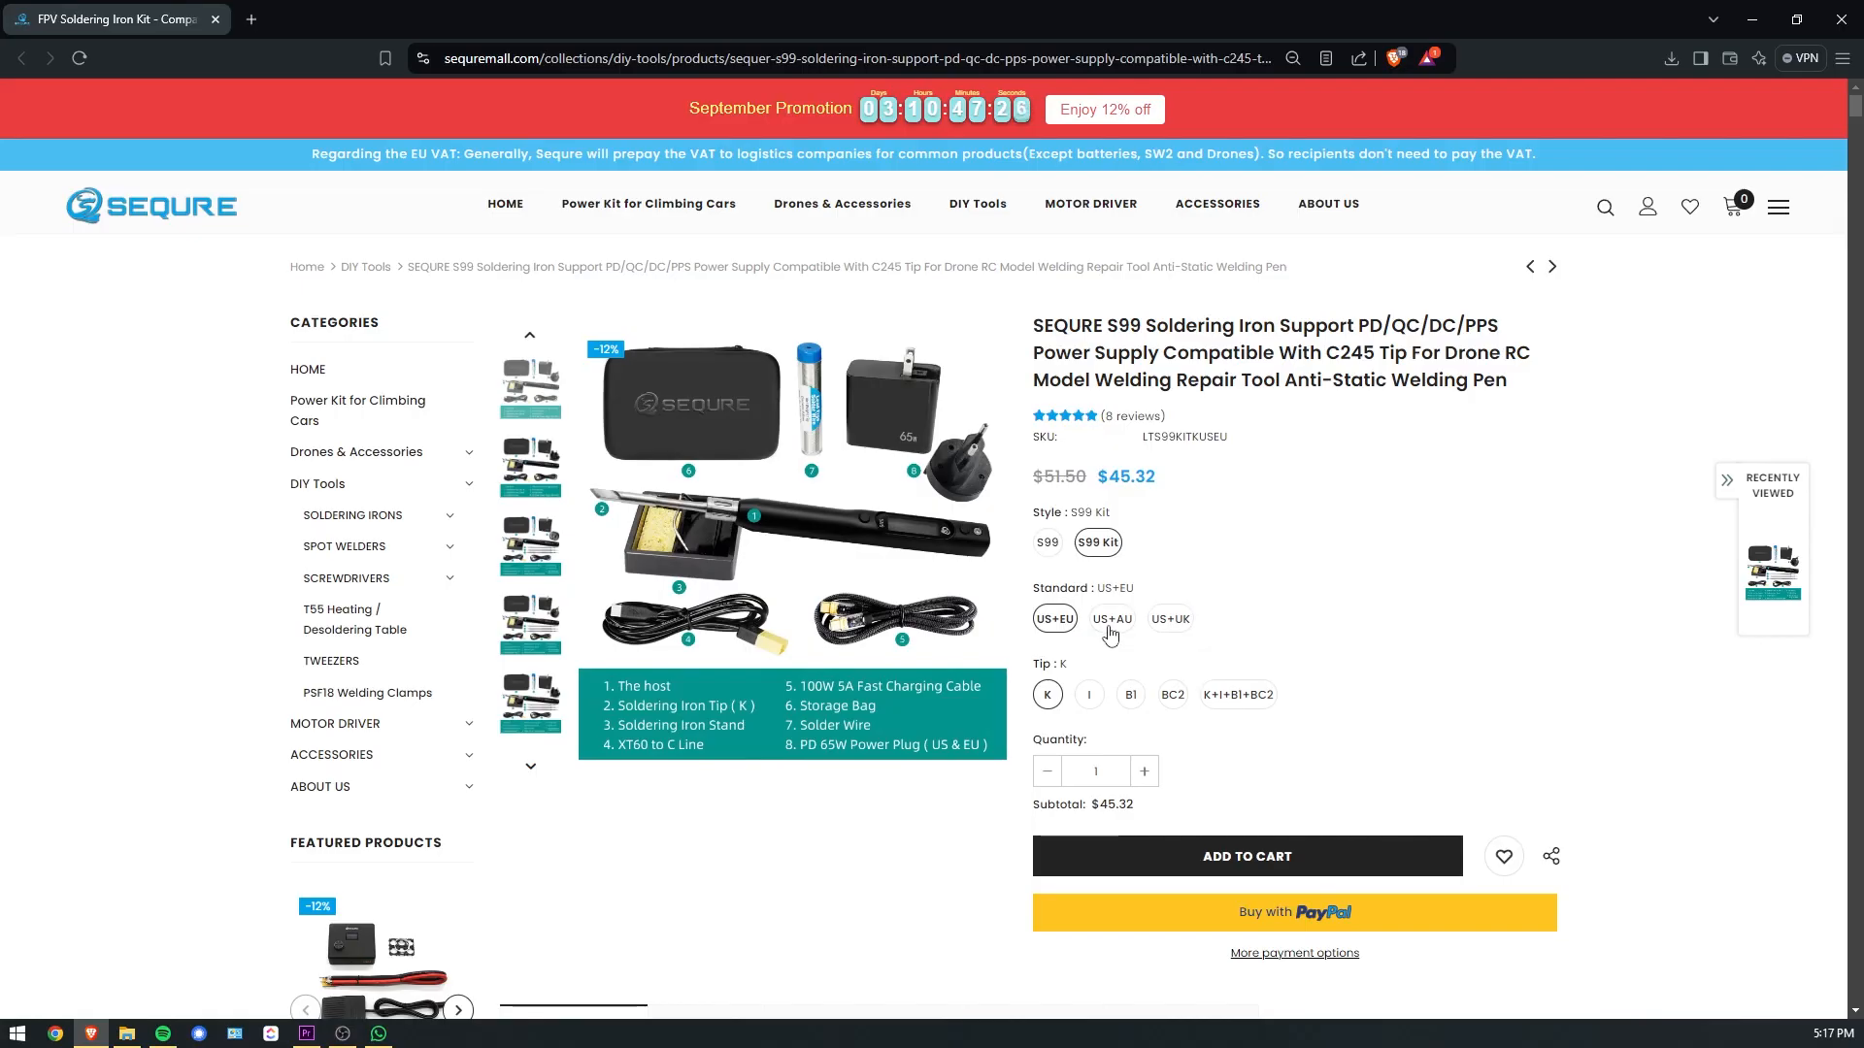
left_click(1168, 618)
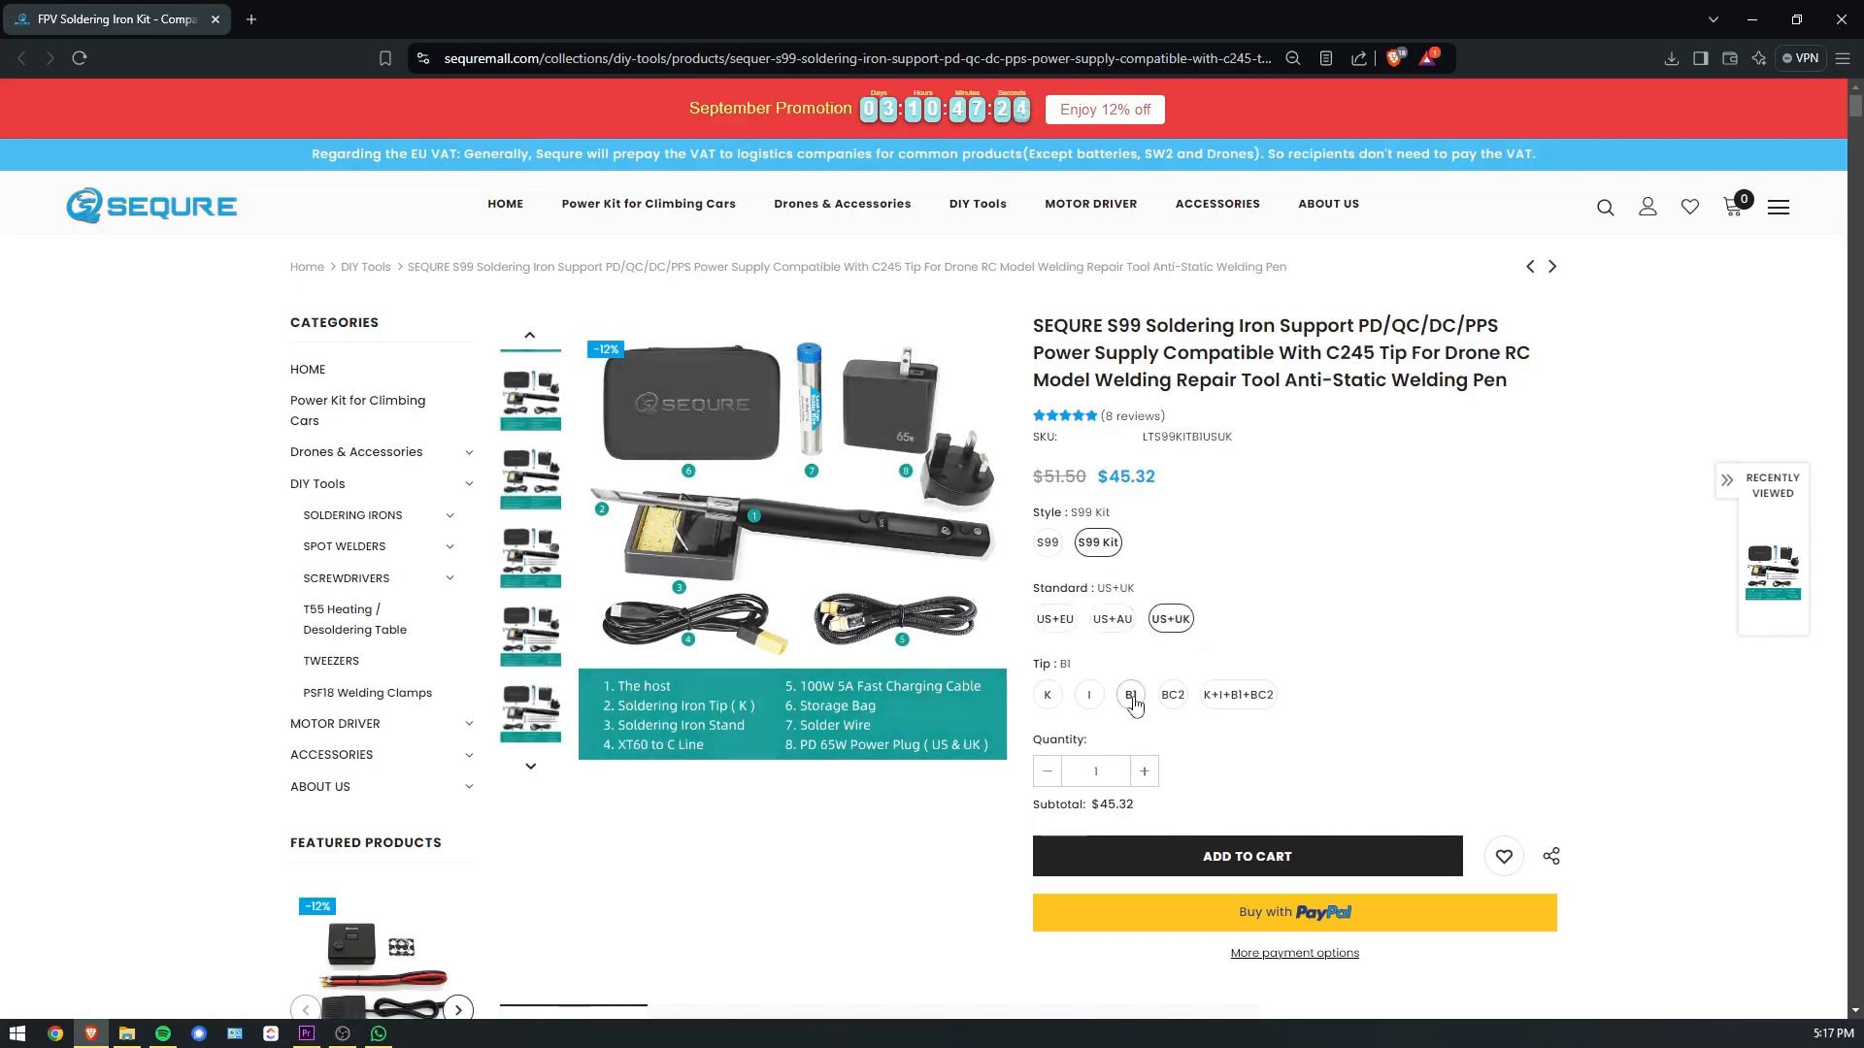
left_click(346, 19)
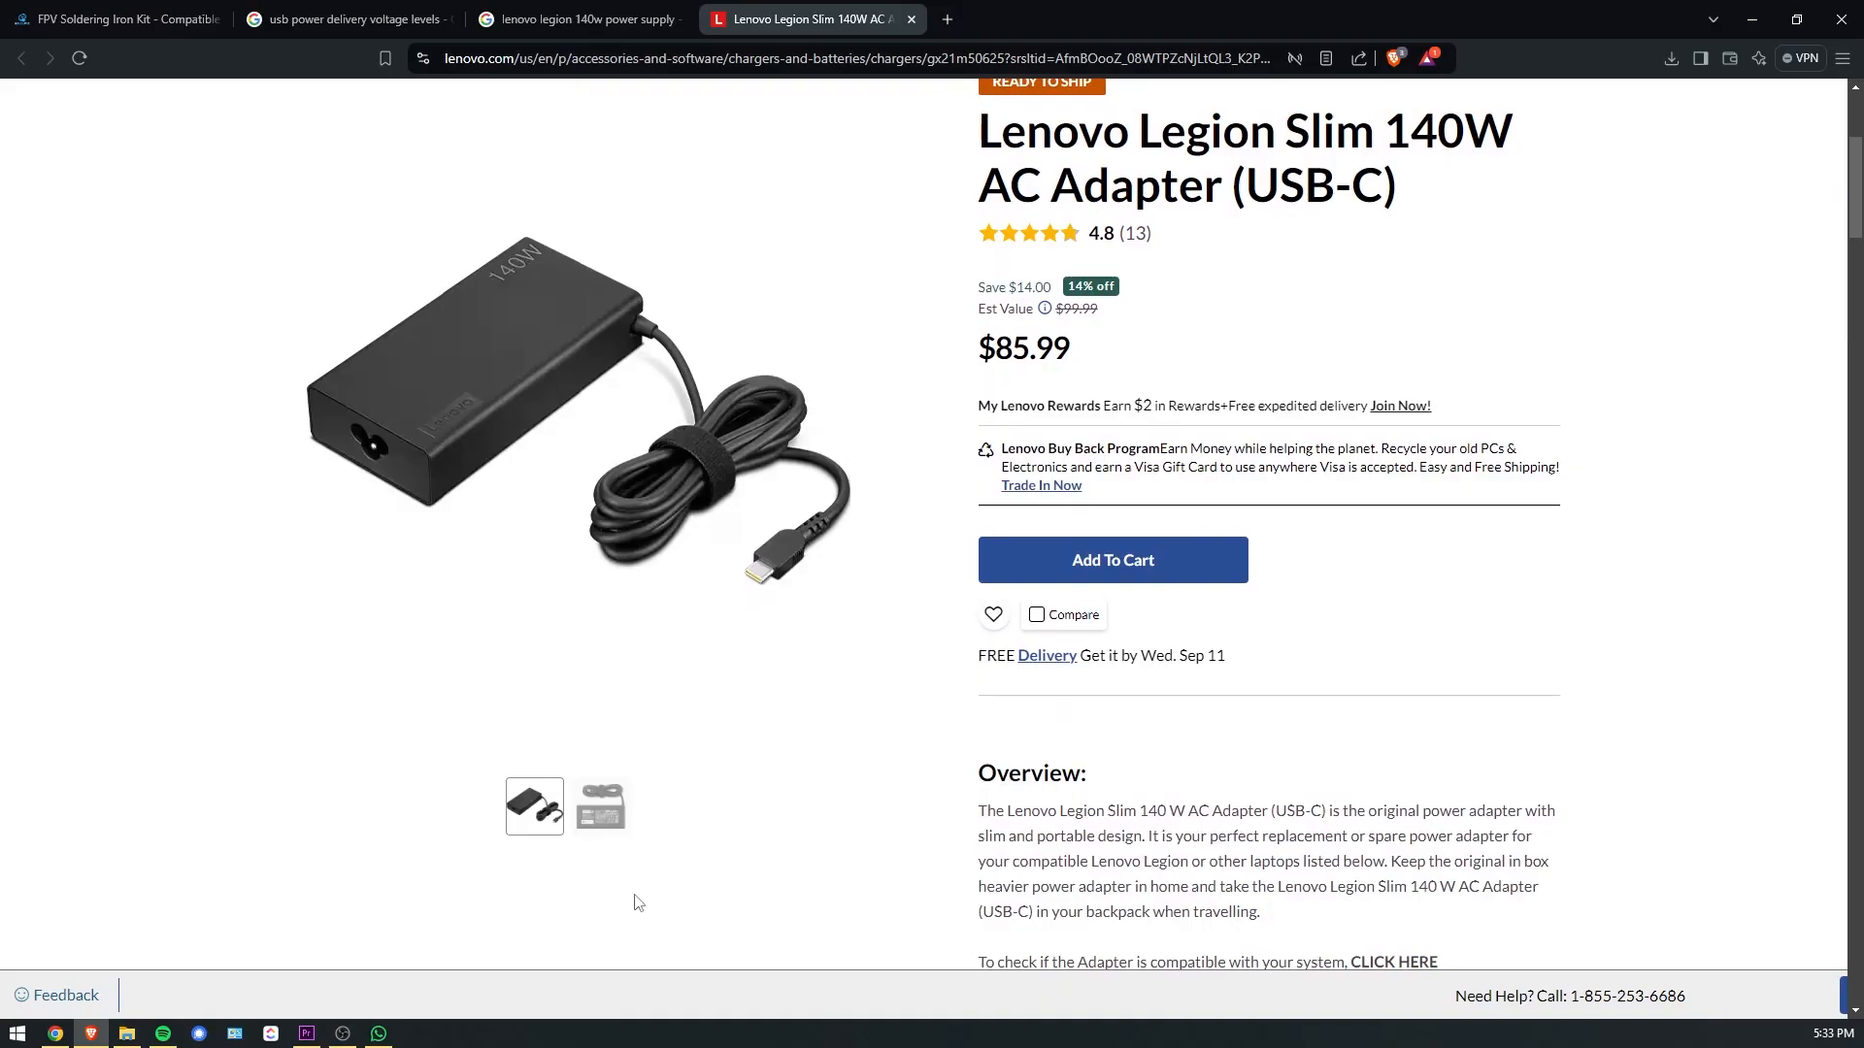
View the Lenovo 140W adapter's second photo, then return to the Legion 140W image results and AliExpress C140W listing.
left_click(600, 804)
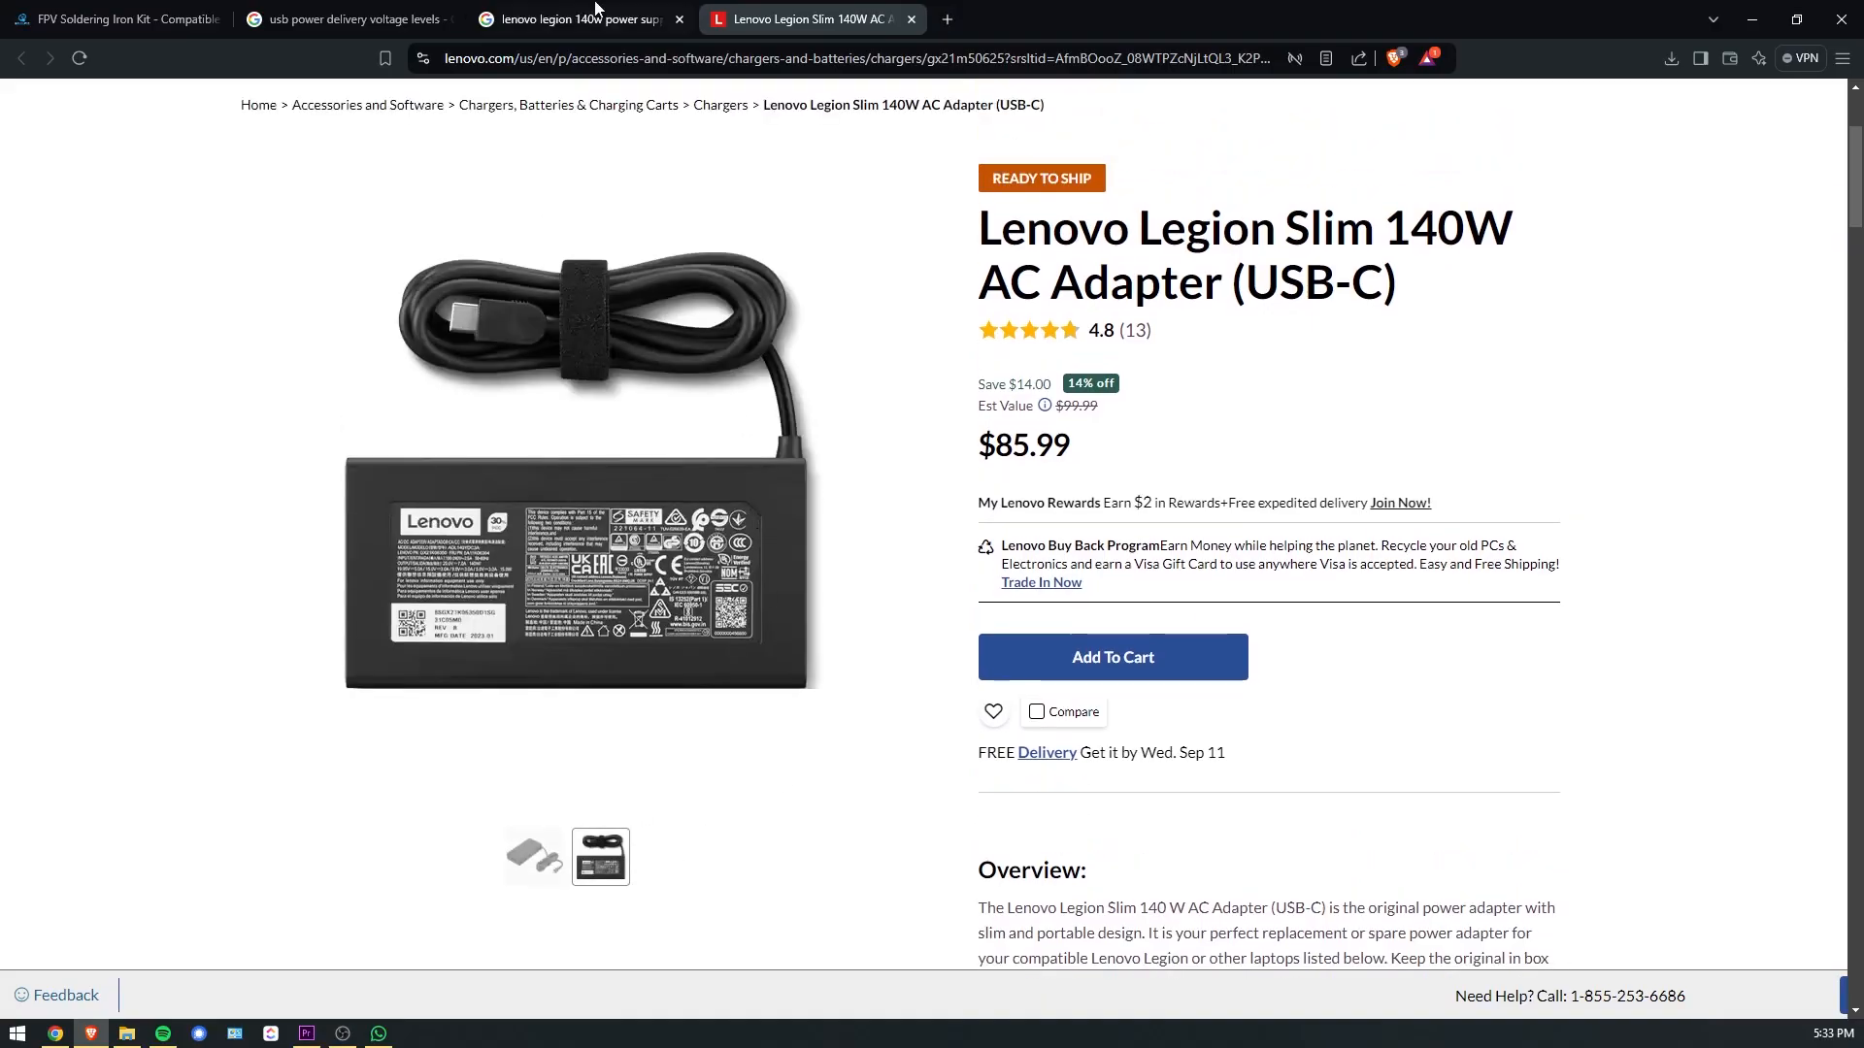
left_click(576, 19)
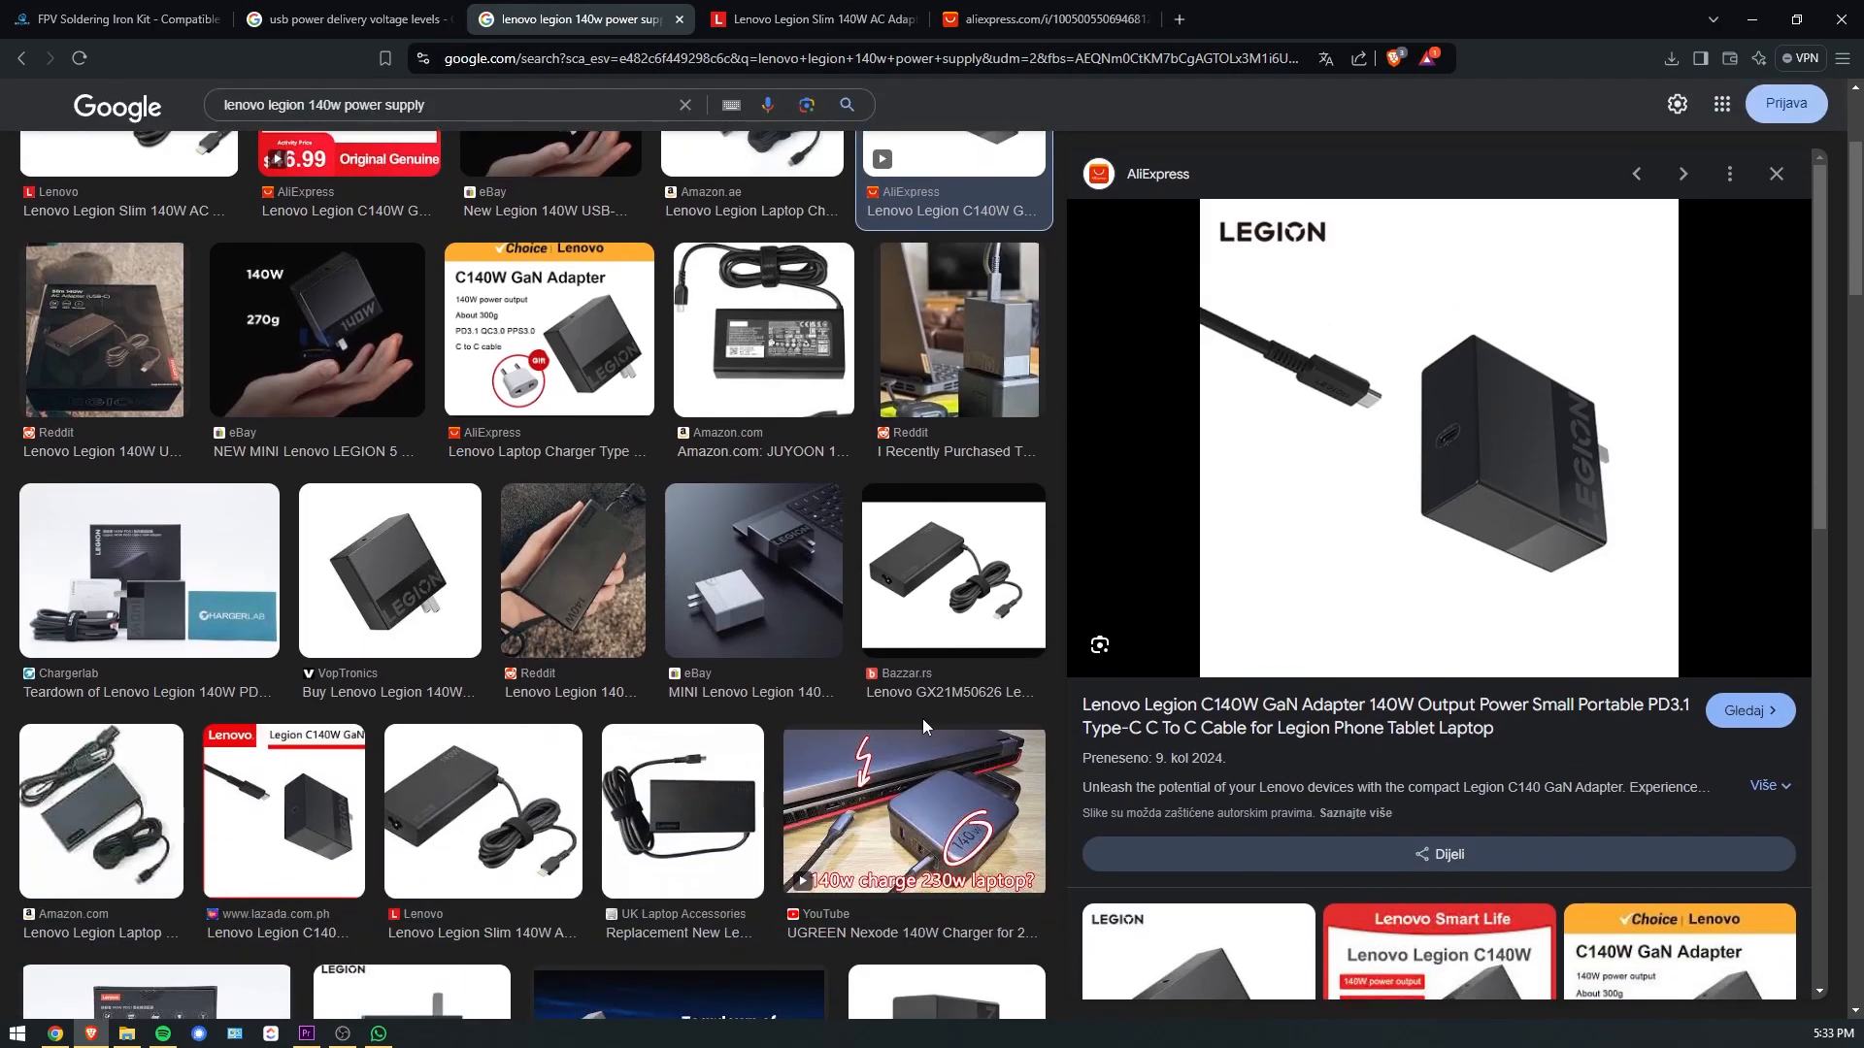
left_click(346, 19)
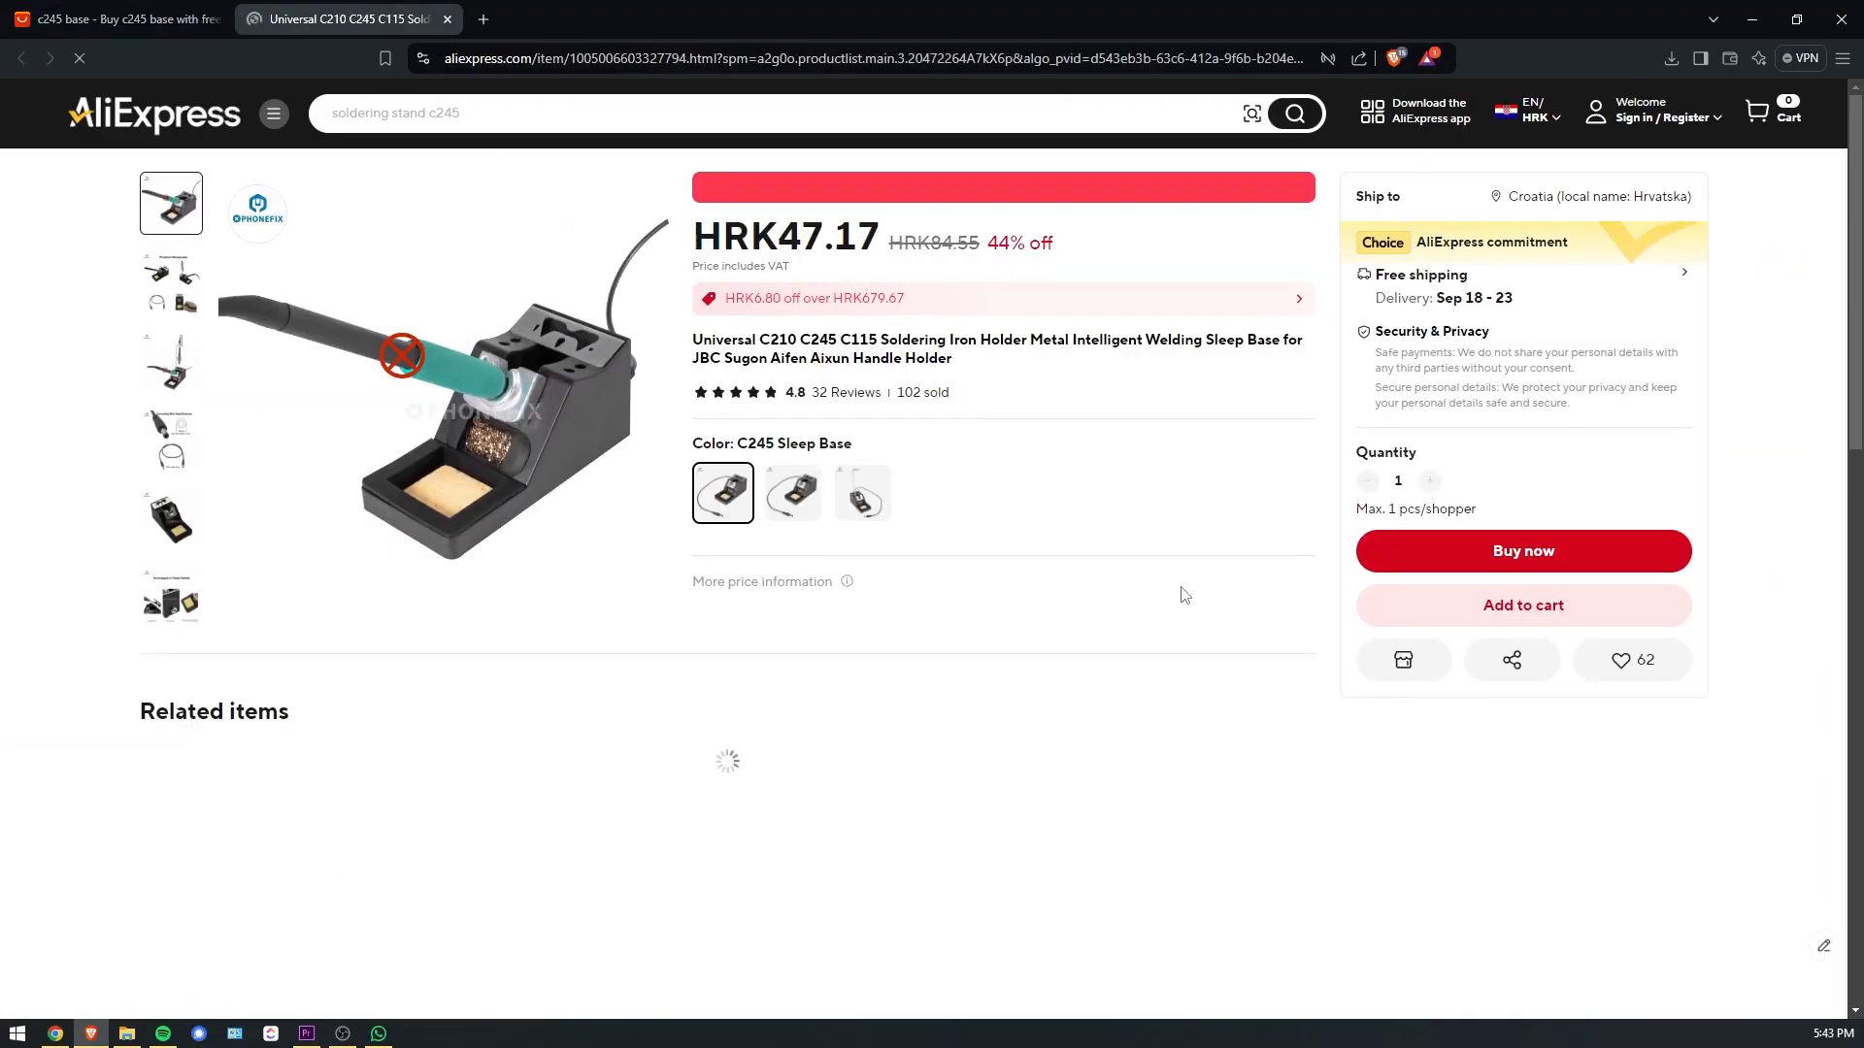
Select the Universal C210 C245 C115 soldering iron holder sleep base listing on AliExpress.
left_click(171, 520)
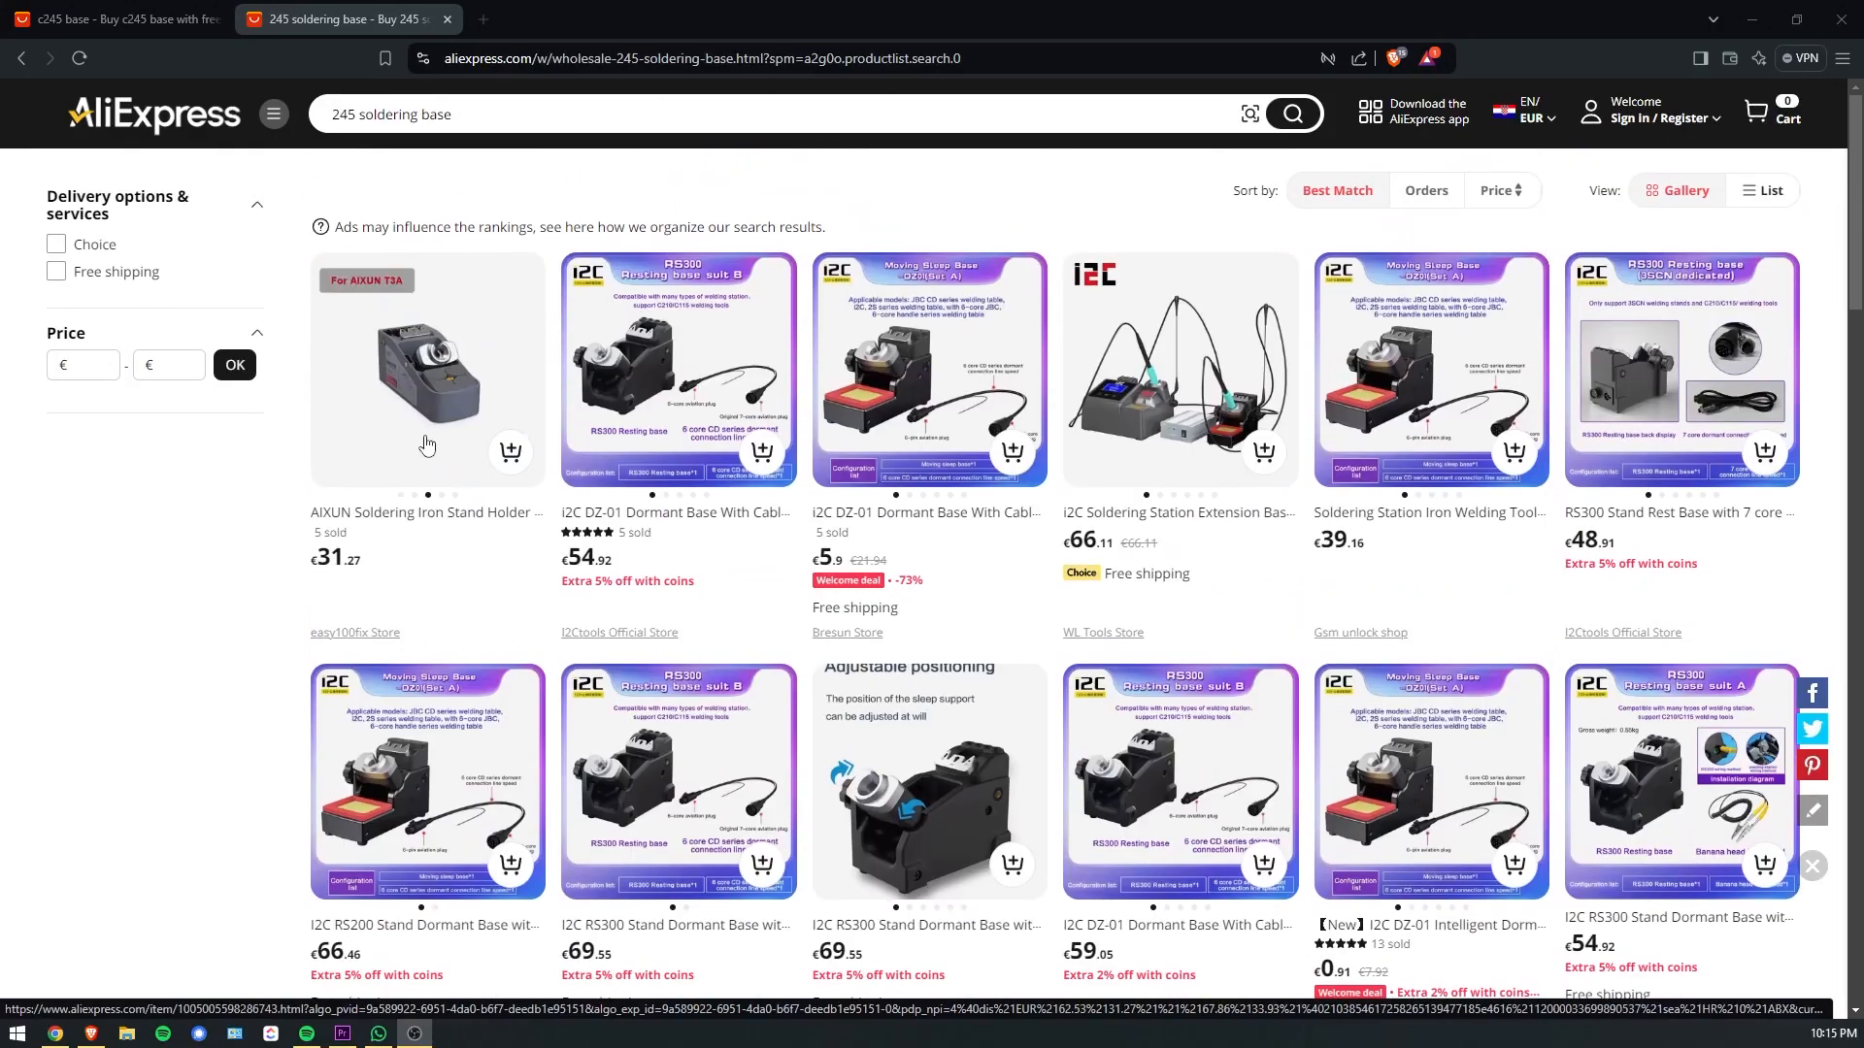
View the AIXUN soldering iron stand listing at €31.27 and its description images.
left_click(425, 369)
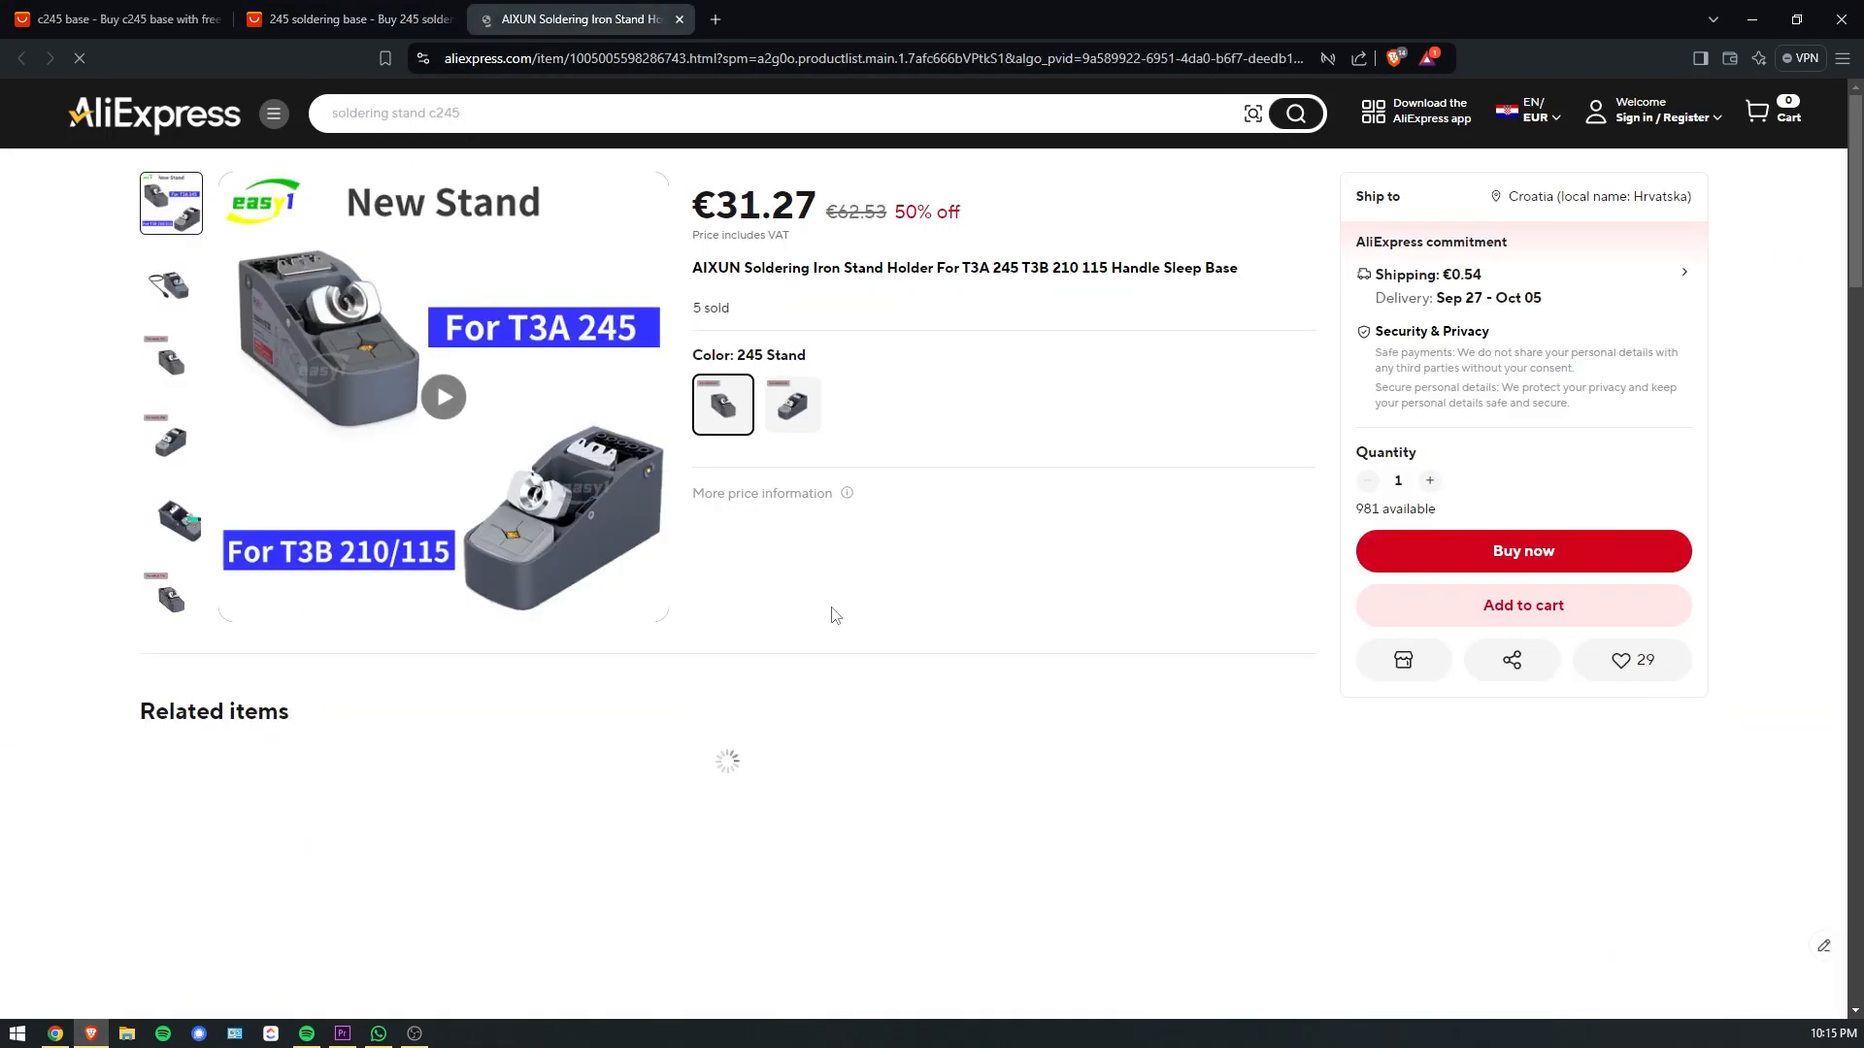
scroll("down", 3)
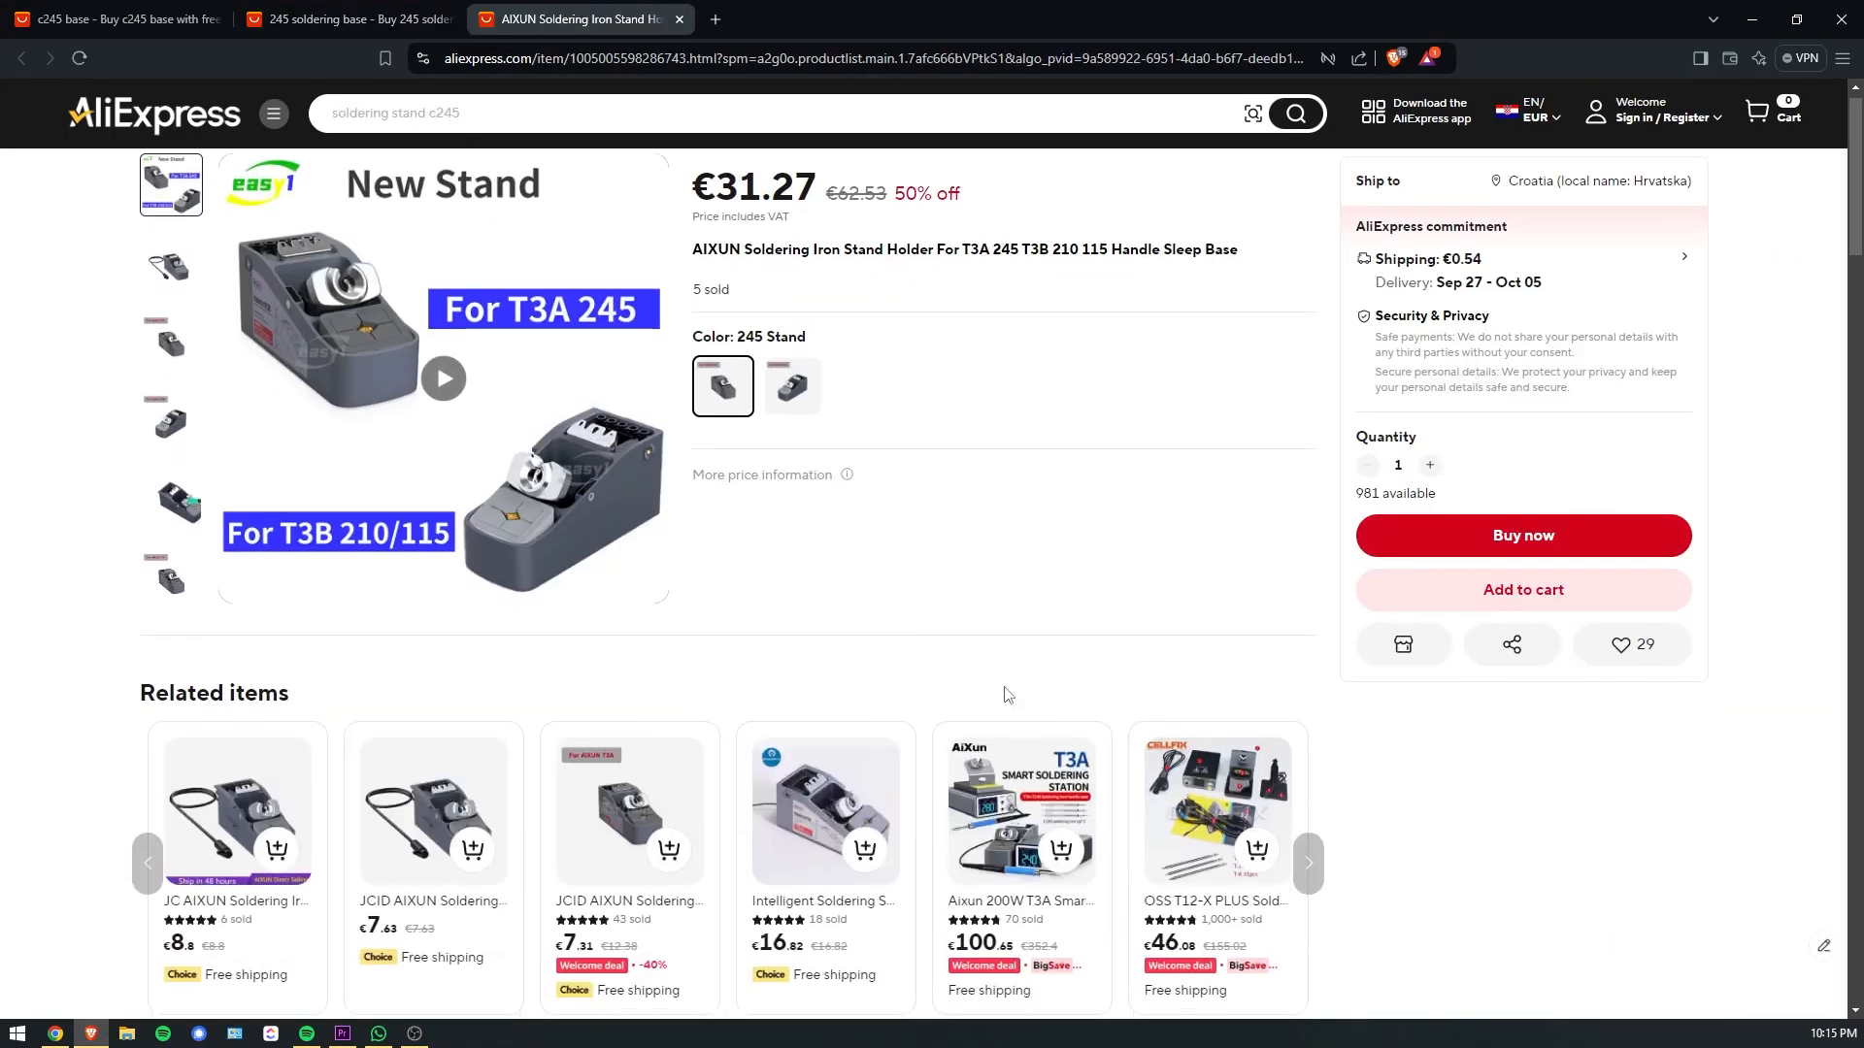
scroll("down", 3)
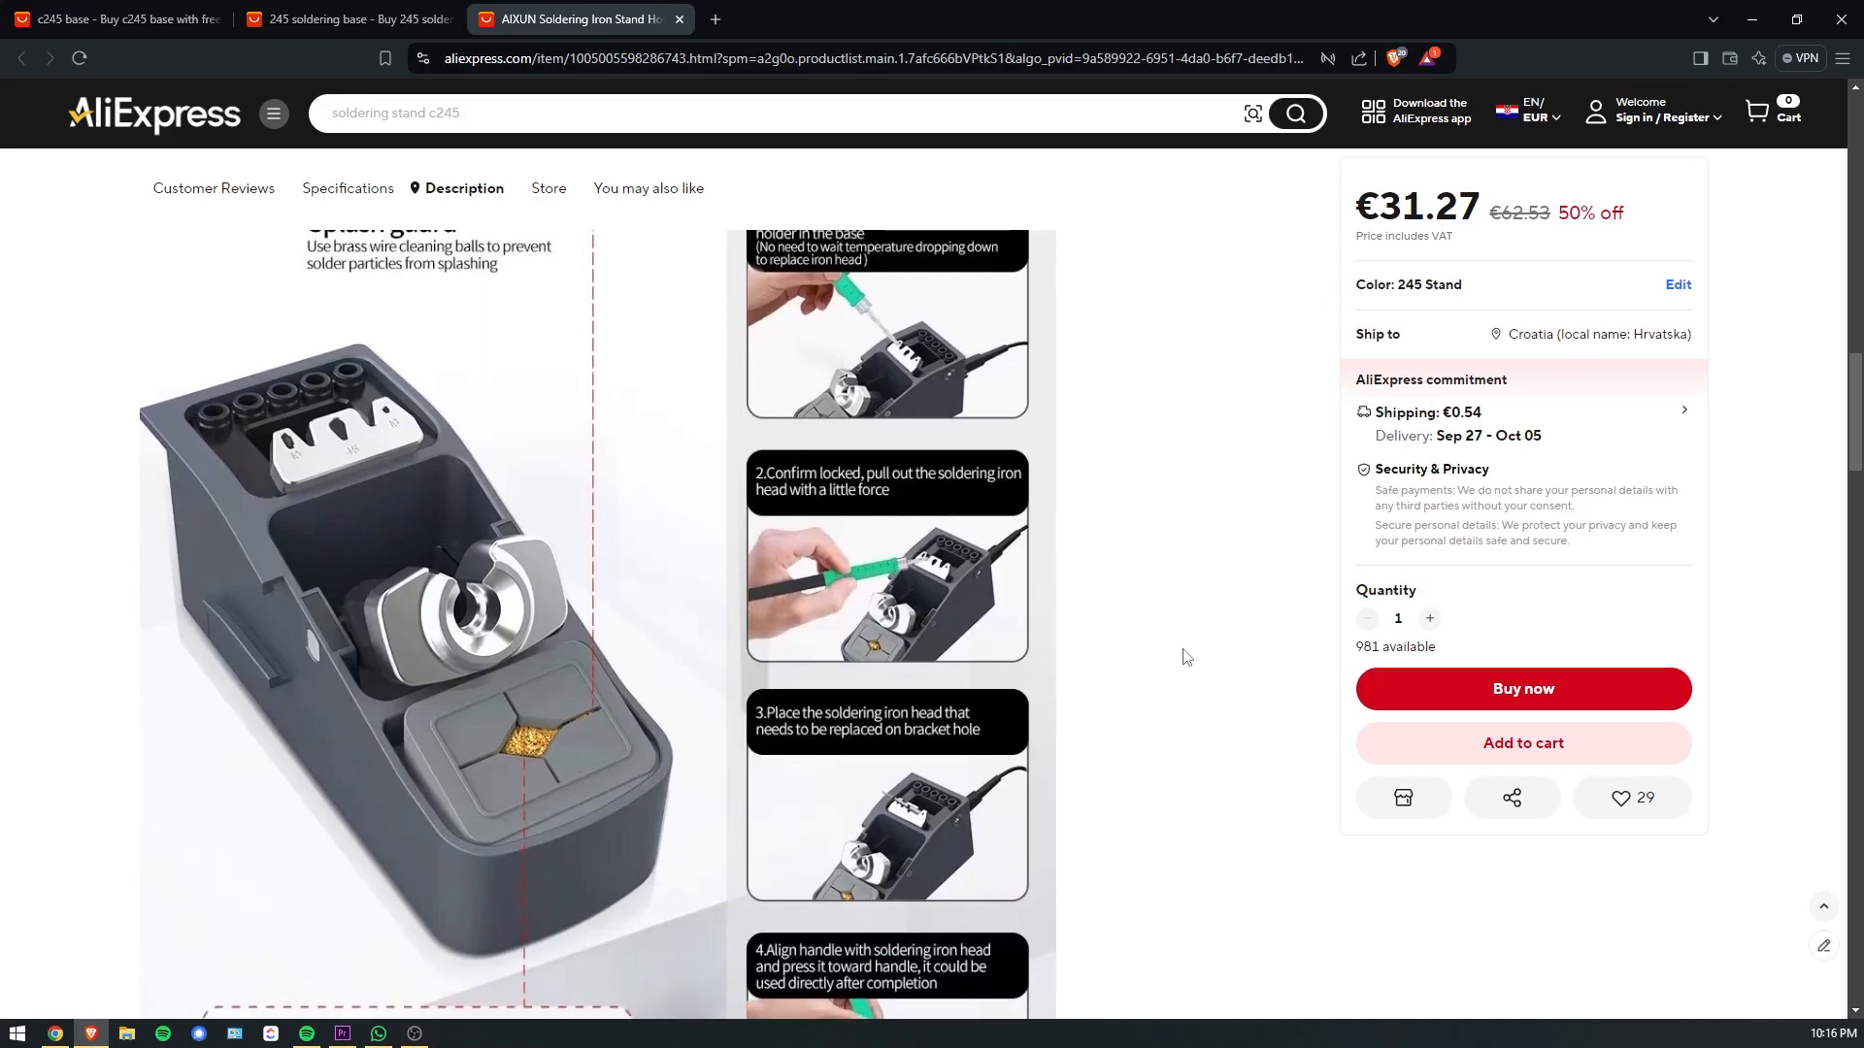